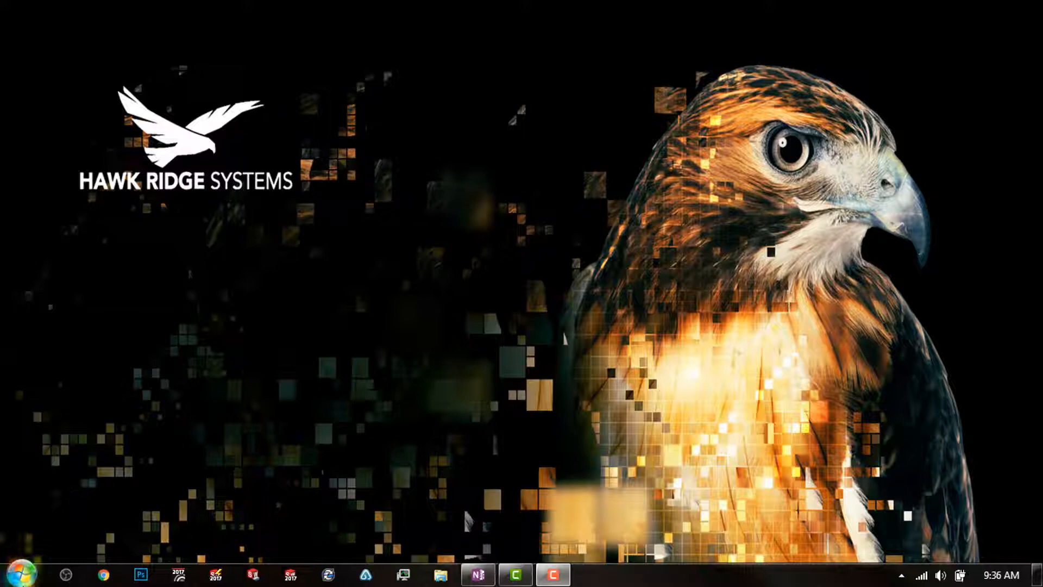
Step: Launch SolidNetWork License Manager from the taskbar
{"action": "left_click", "coordinate": [23, 574]}
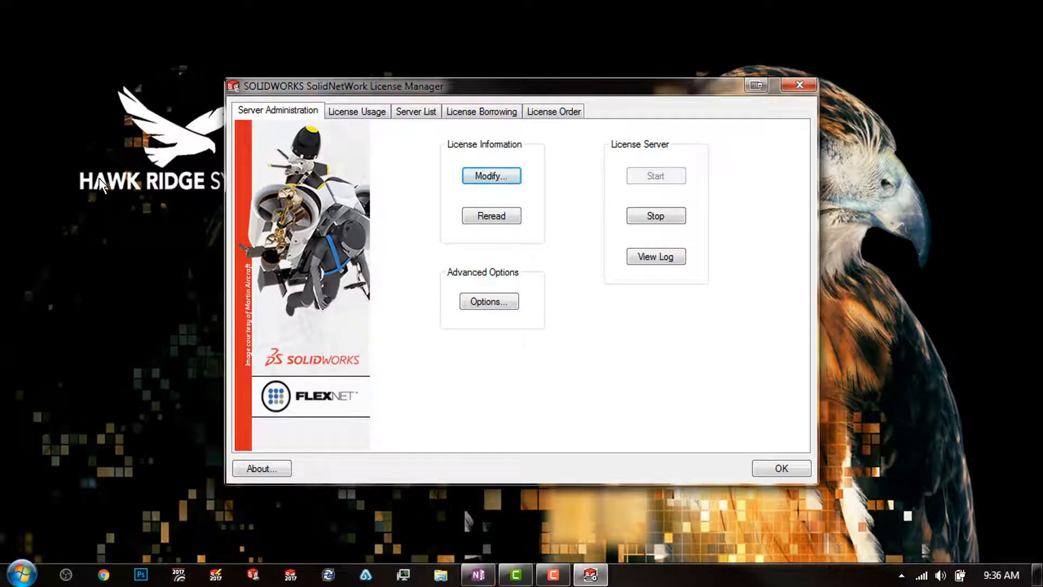
{"action": "mouse_move", "coordinate": [376, 123]}
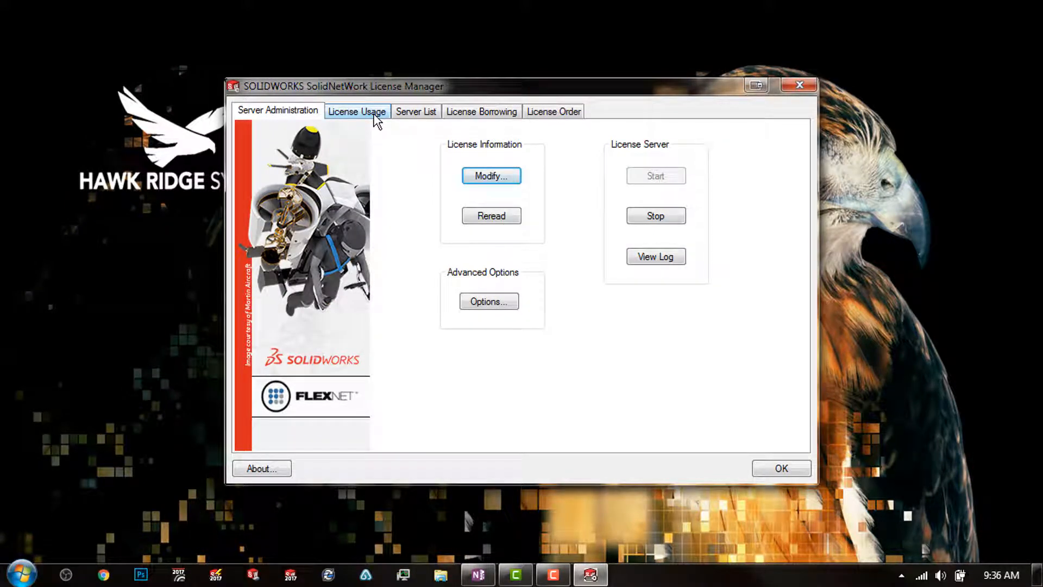
Step: Show License Usage and expand the Product list to view SOLIDWORKS Premium totals
{"action": "left_click", "coordinate": [358, 111]}
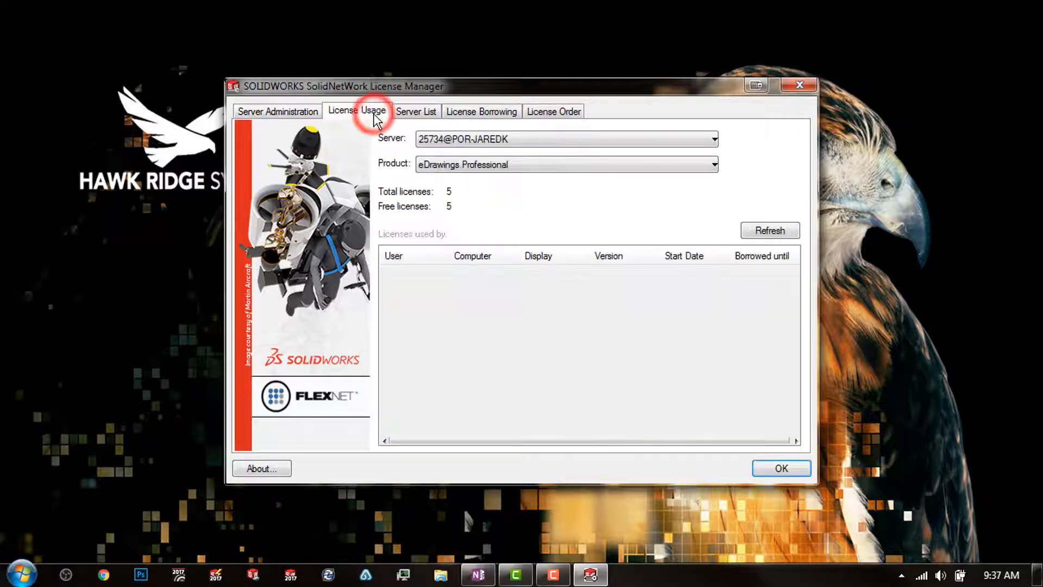
{"action": "left_click", "coordinate": [706, 164]}
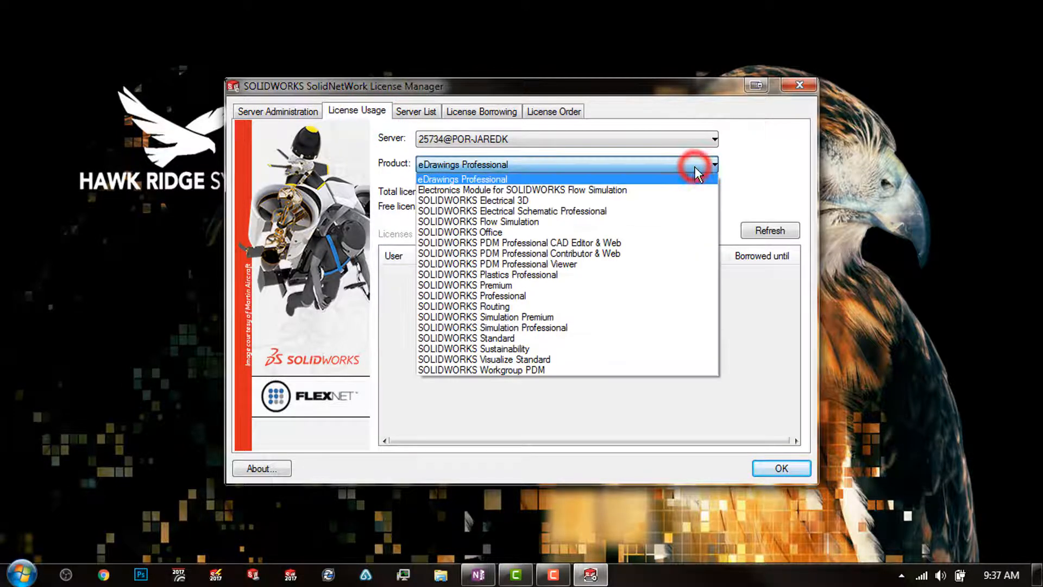
{"action": "mouse_move", "coordinate": [518, 370]}
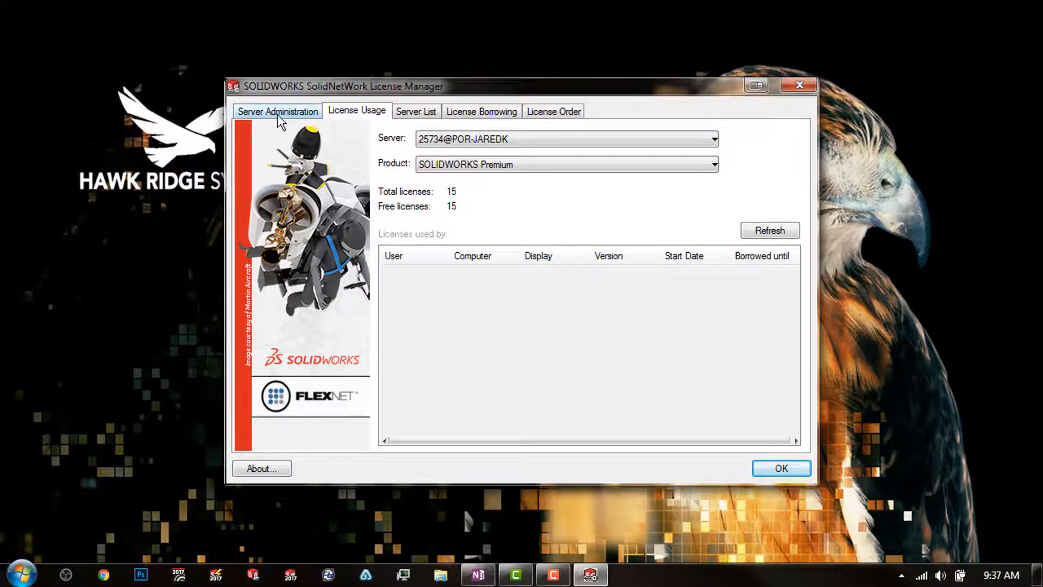
Step: From Server Administration, start Modify and choose Activate/Reactivate product licenses, reaching the server information step
{"action": "left_click", "coordinate": [278, 111]}
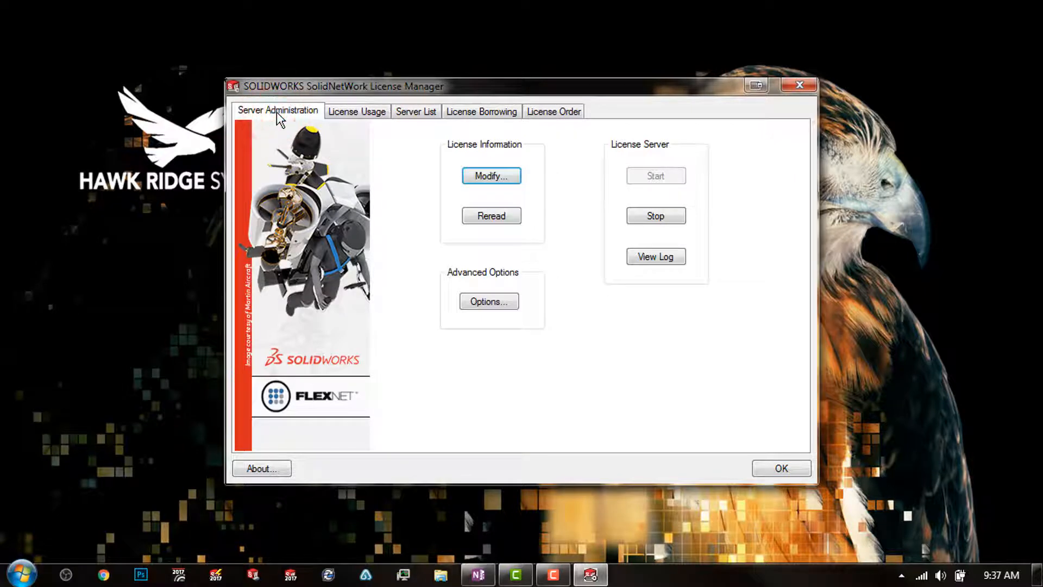
{"action": "left_click", "coordinate": [491, 175]}
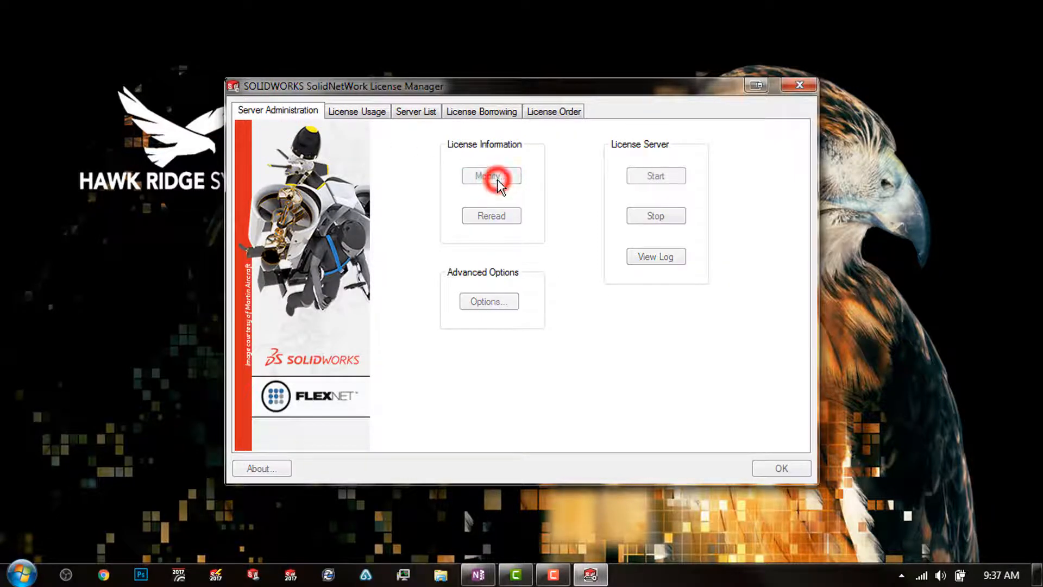
{"action": "left_click", "coordinate": [491, 176]}
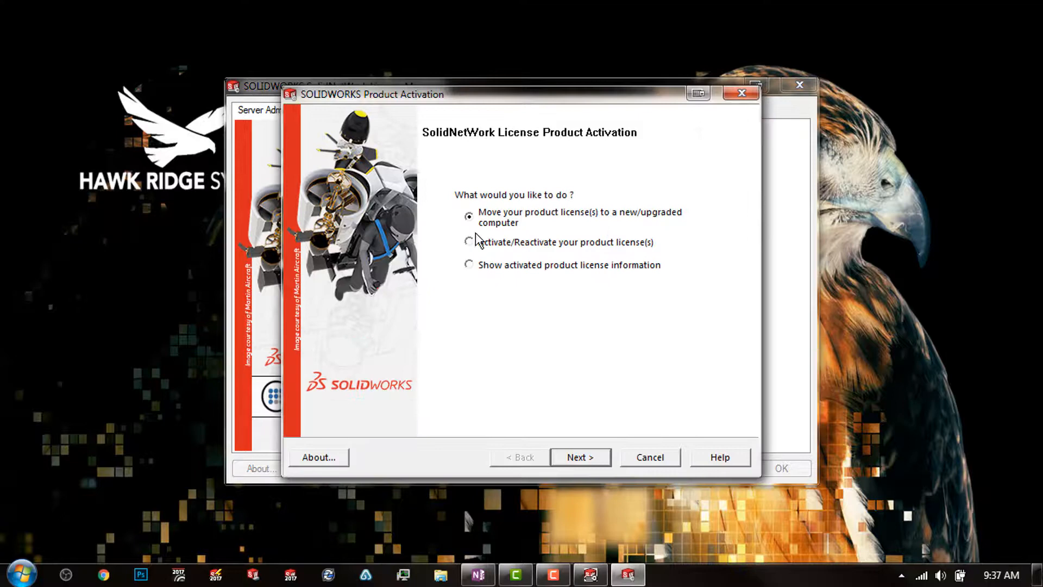
{"action": "left_click", "coordinate": [468, 242]}
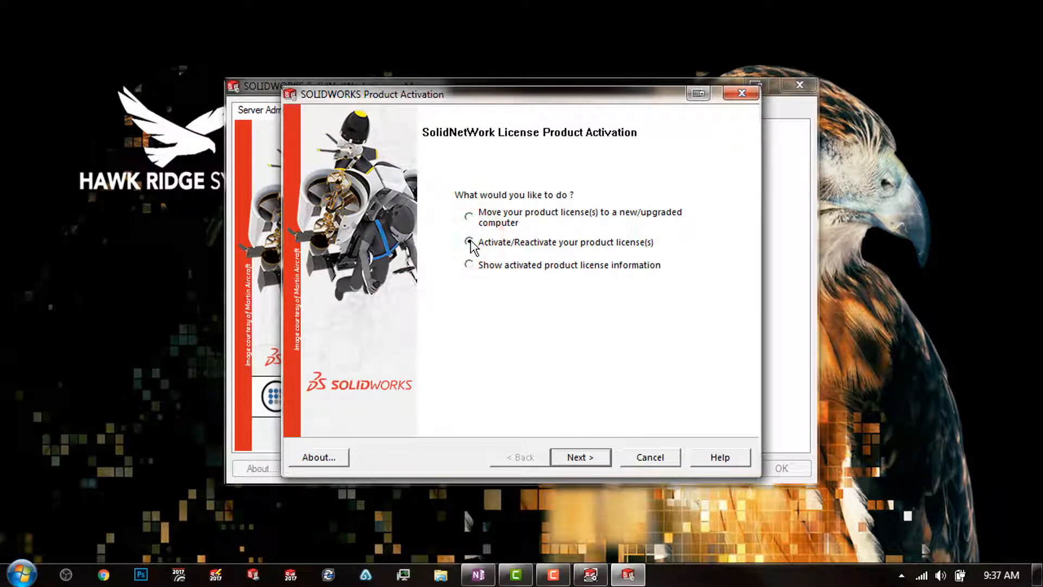
{"action": "left_click", "coordinate": [469, 241]}
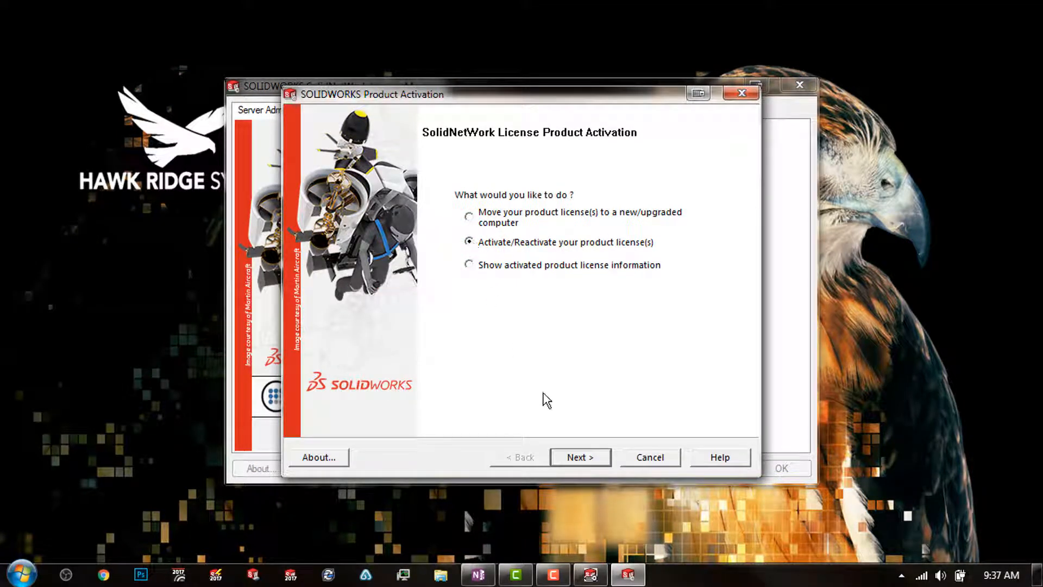
{"action": "left_click", "coordinate": [580, 457]}
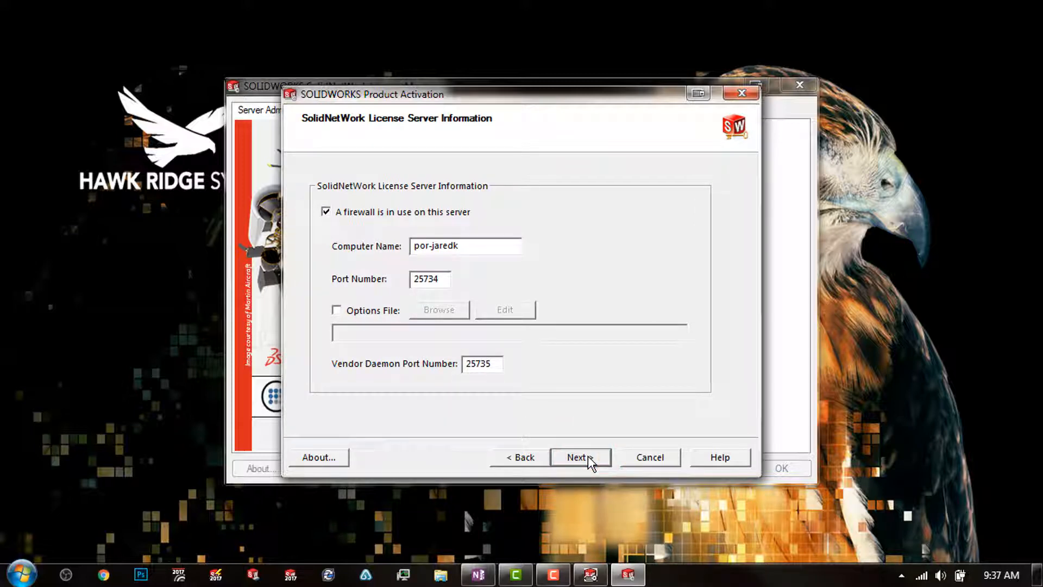
Step: Select all serial numbers and submit automatic Internet reactivation until it reports success
{"action": "left_click", "coordinate": [579, 457]}
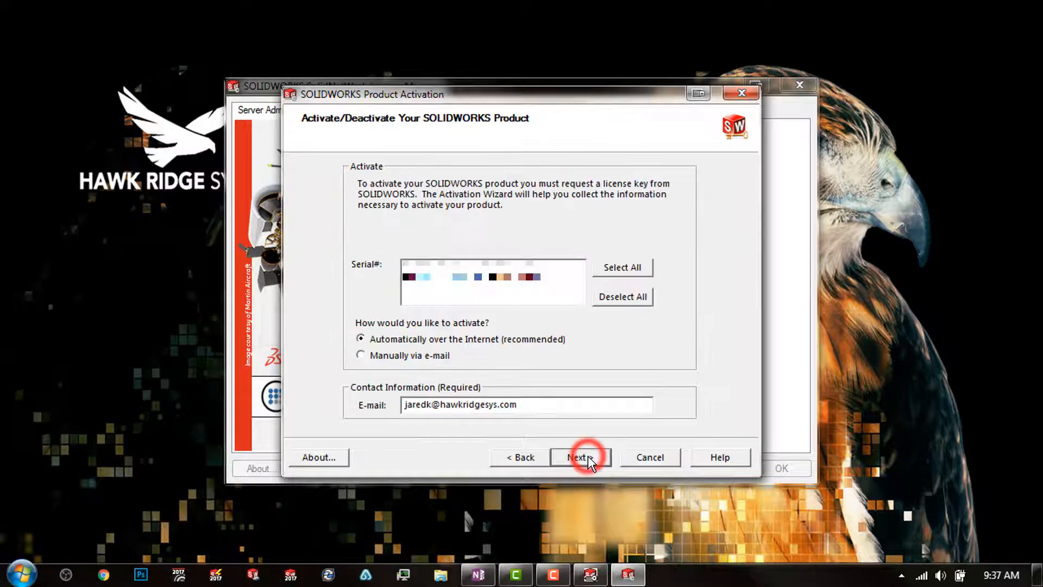
{"action": "left_click", "coordinate": [622, 267]}
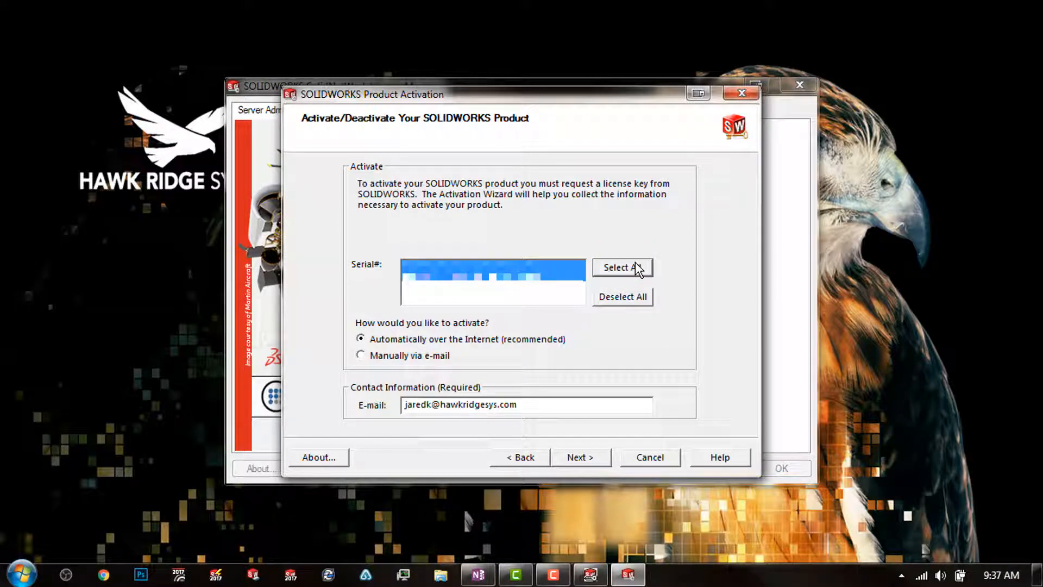
{"action": "mouse_move", "coordinate": [580, 472]}
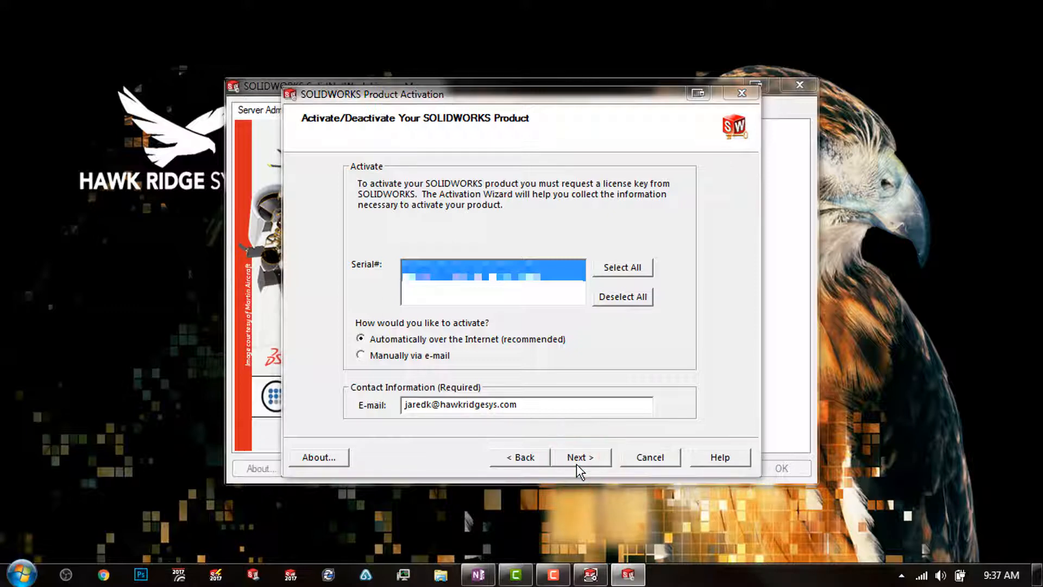
{"action": "left_click", "coordinate": [648, 457]}
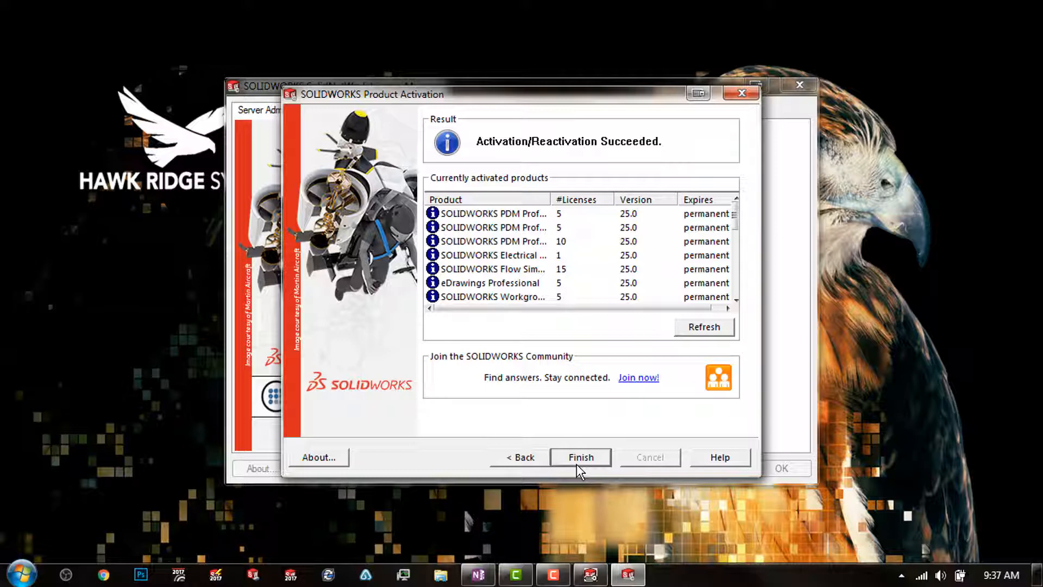
Step: Finish the wizard and confirm License Usage shows 15 total, 15 free SOLIDWORKS Premium licenses
{"action": "left_click", "coordinate": [580, 457]}
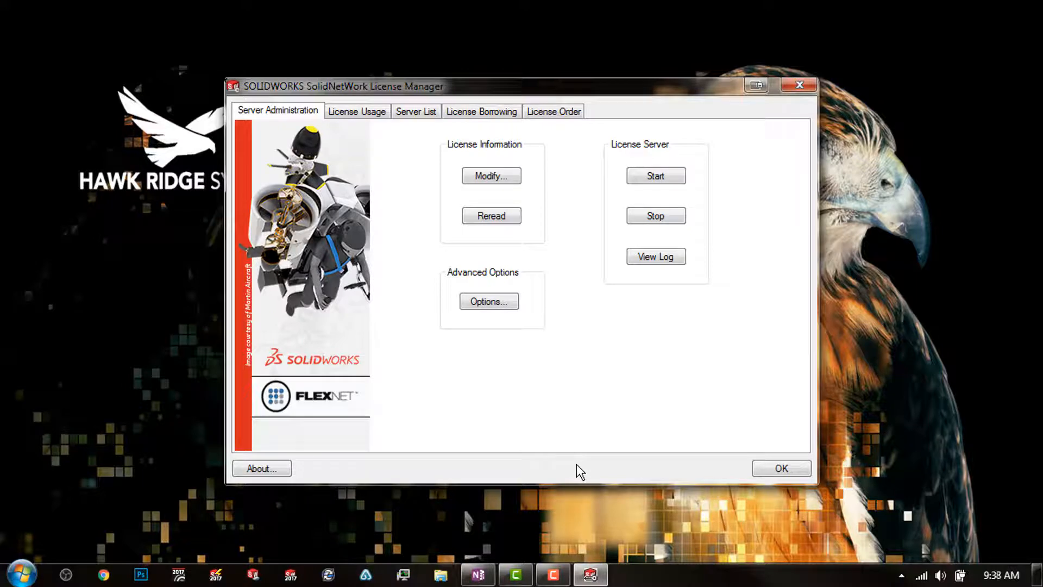
{"action": "left_click", "coordinate": [357, 110]}
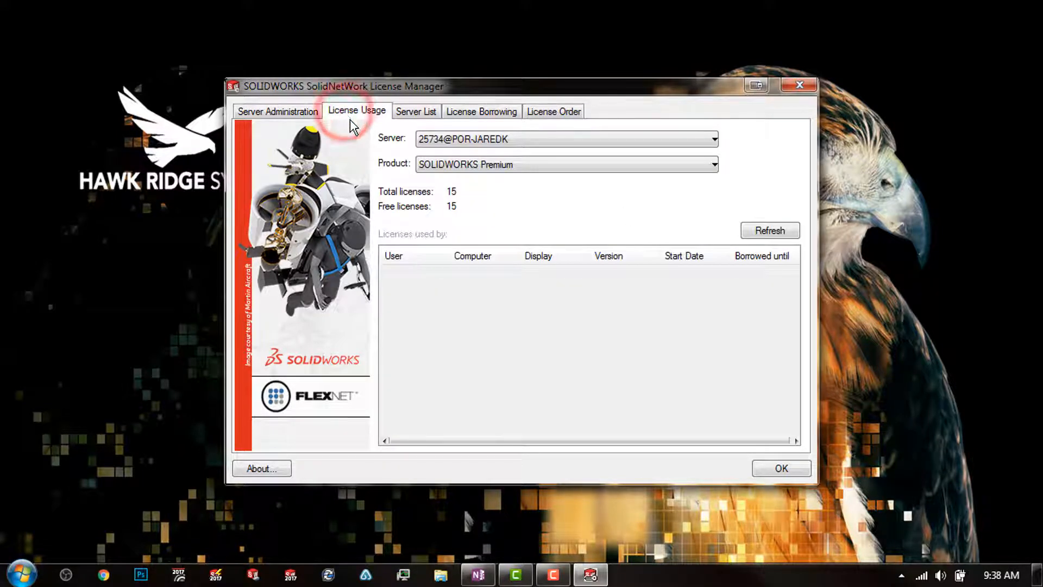